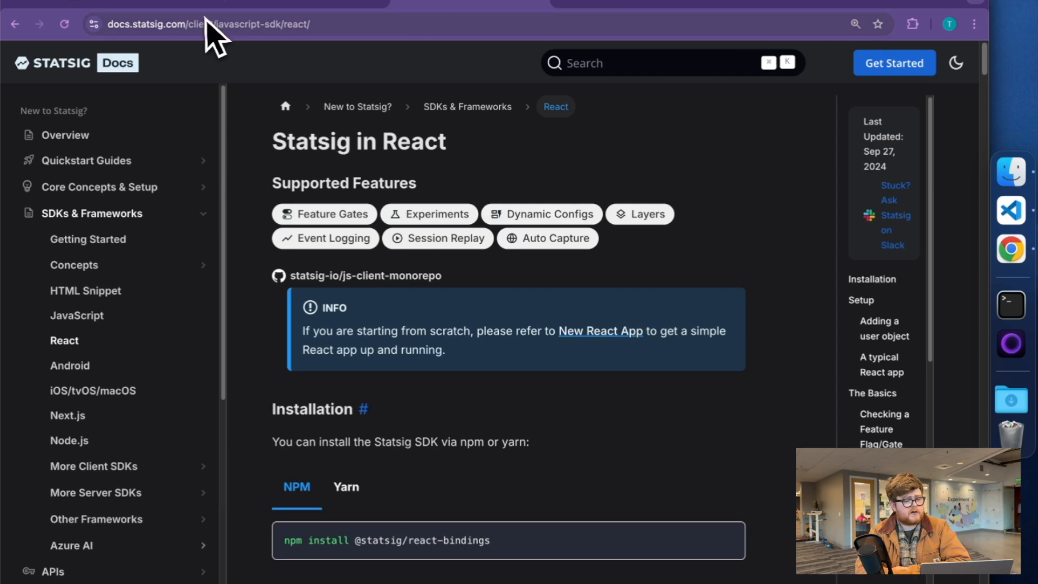
Step: Leave the Statsig React SDK guide and switch to the Visual Studio Code editor
{"action": "left_click", "coordinate": [193, 35]}
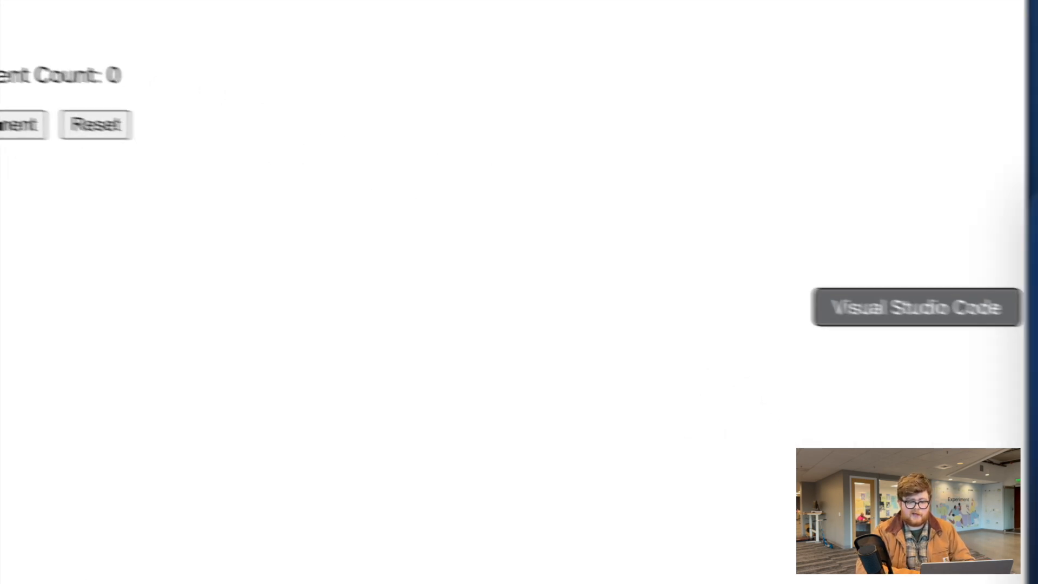
{"action": "left_click", "coordinate": [982, 290]}
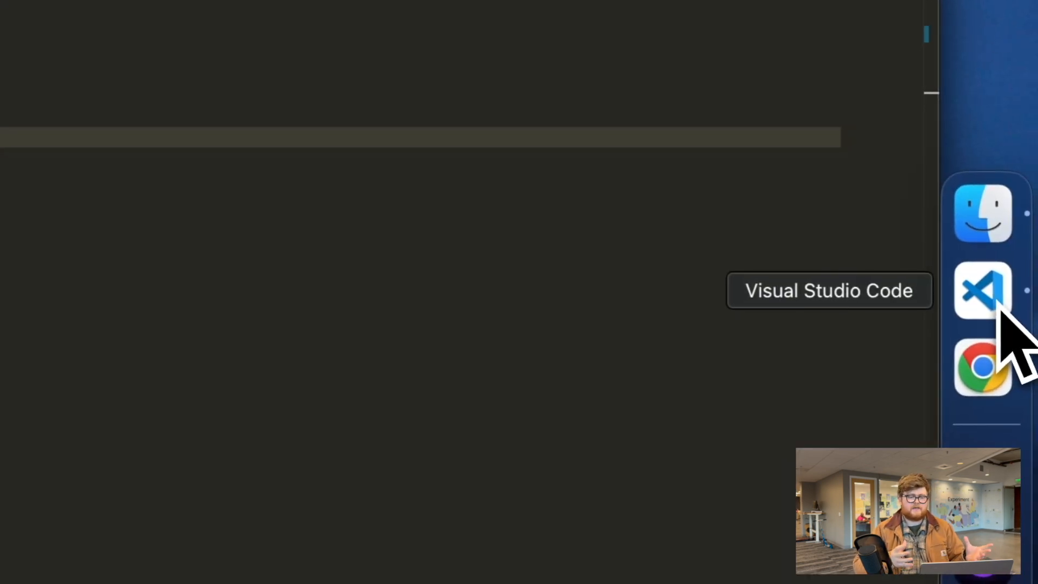
Step: Bring up RootPage.js, the component that fetches the backend message and renders Counter
{"action": "left_click", "coordinate": [983, 290]}
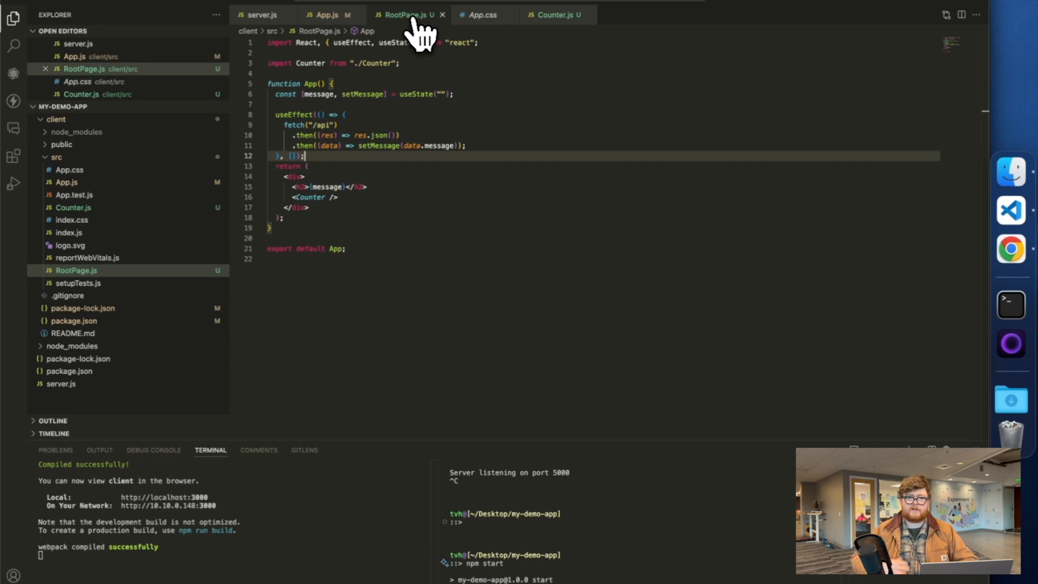
{"action": "mouse_move", "coordinate": [437, 103]}
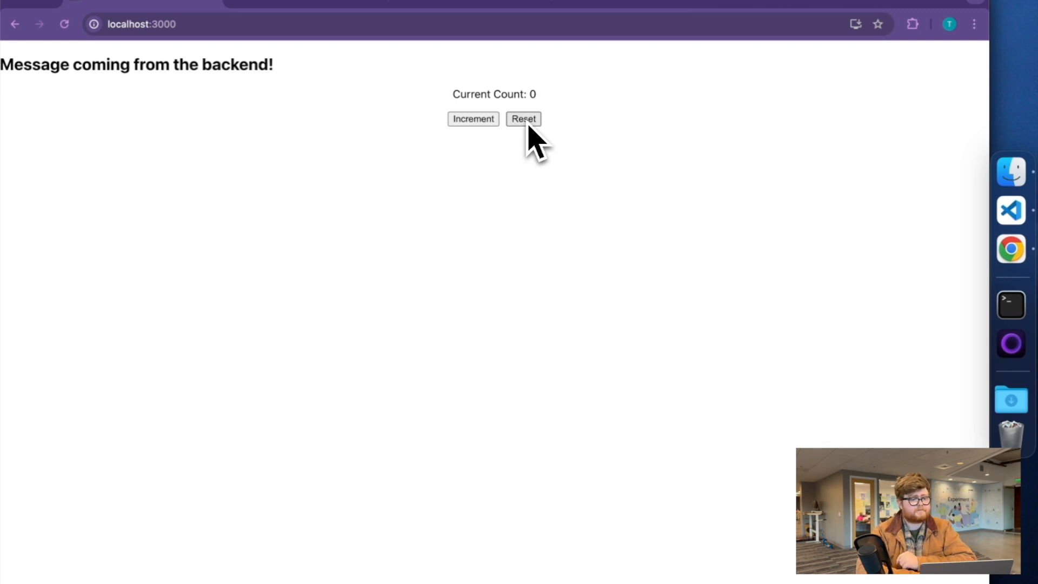
{"action": "mouse_move", "coordinate": [593, 232]}
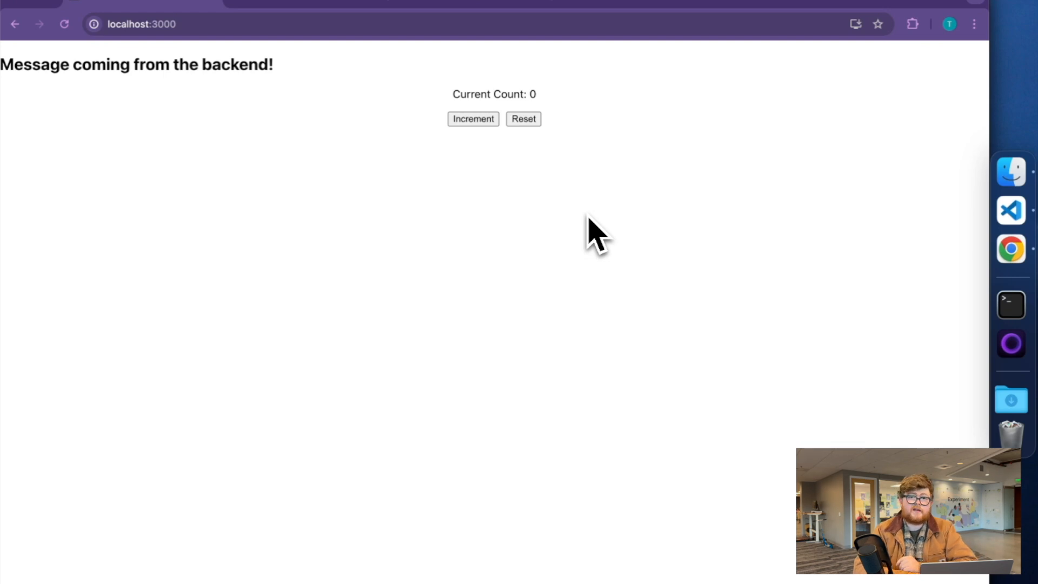
{"action": "mouse_move", "coordinate": [340, 13]}
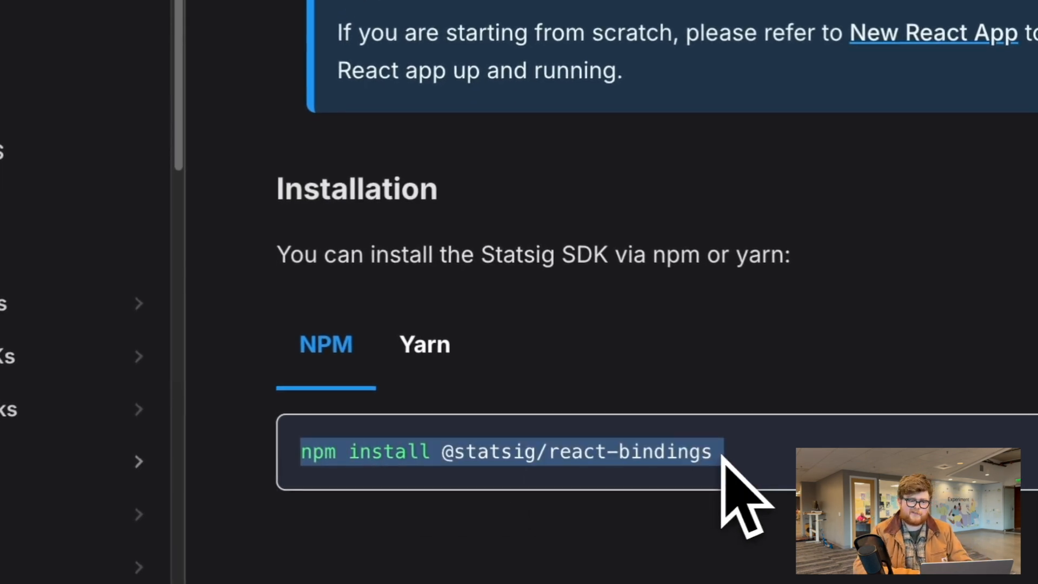
Step: Scroll the React docs down to the Setup sample wrapping the app in StatsigProvider
{"action": "scroll", "scroll_direction": "down", "scroll_amount": 3}
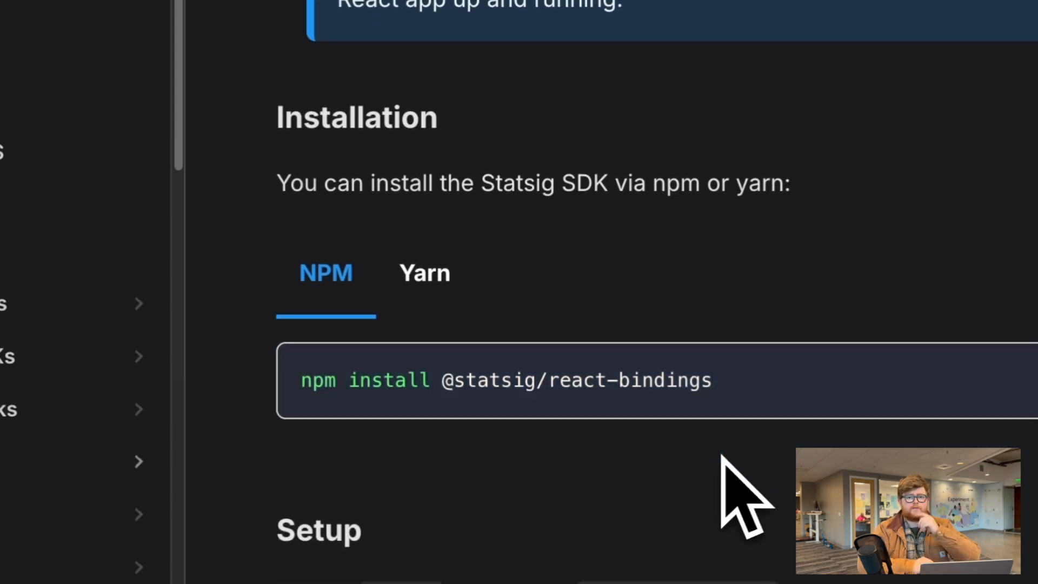
{"action": "scroll", "scroll_direction": "up", "scroll_amount": 3}
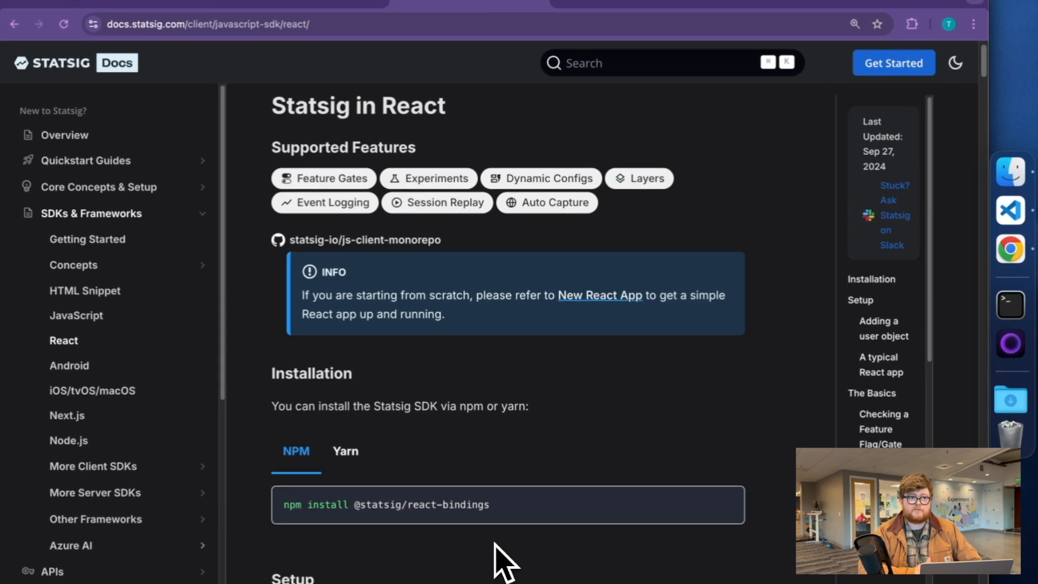
{"action": "scroll", "scroll_direction": "down", "scroll_amount": 3}
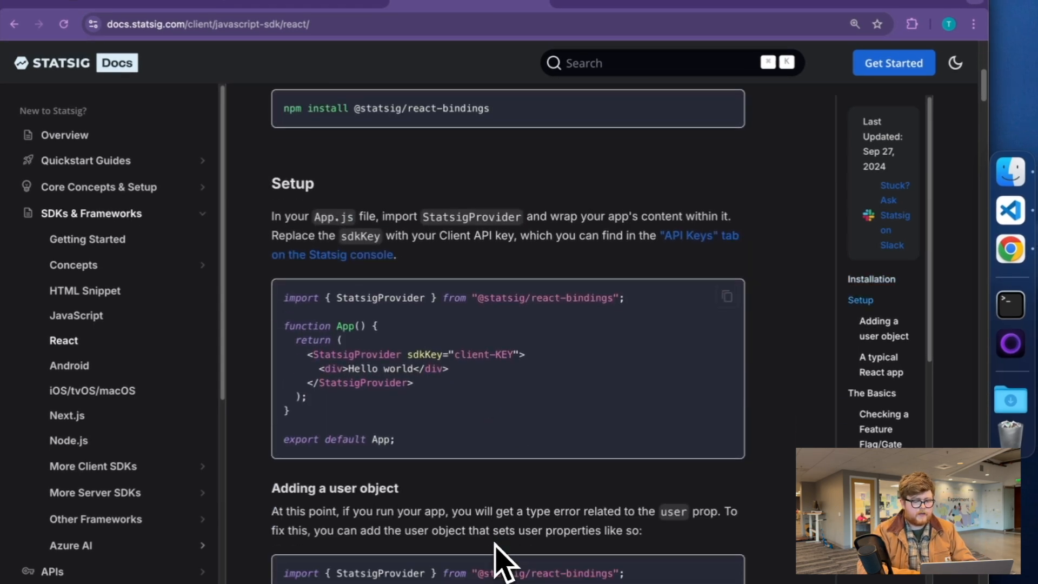
{"action": "scroll", "scroll_direction": "down", "scroll_amount": 3}
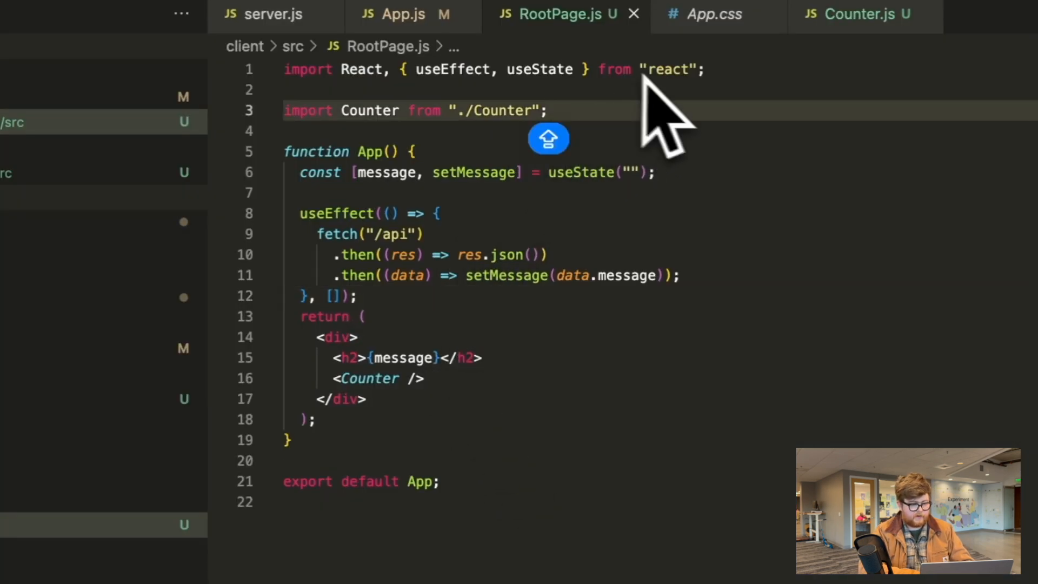
{"action": "left_click", "coordinate": [396, 15]}
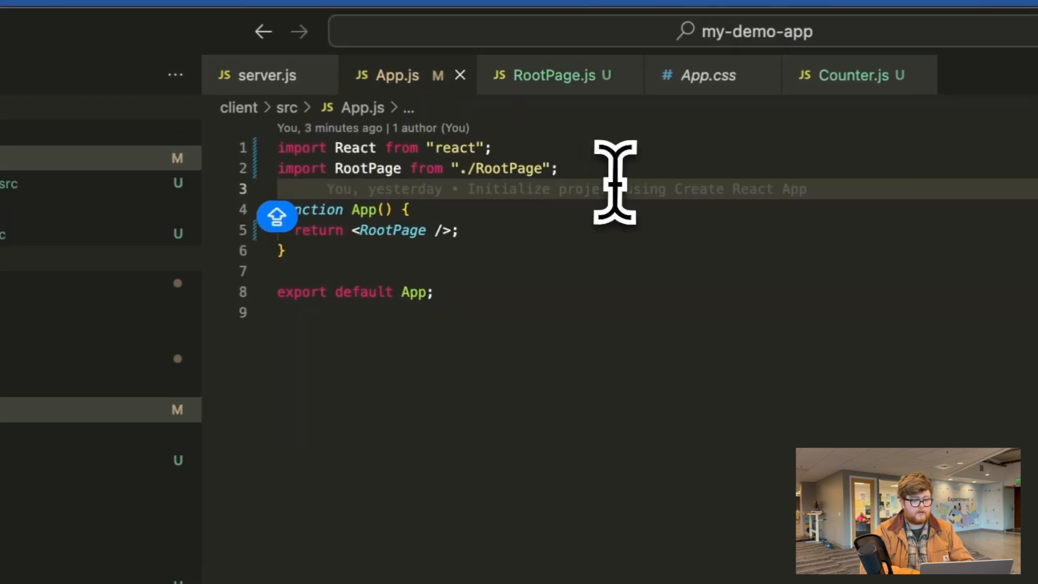
{"action": "mouse_move", "coordinate": [699, 159]}
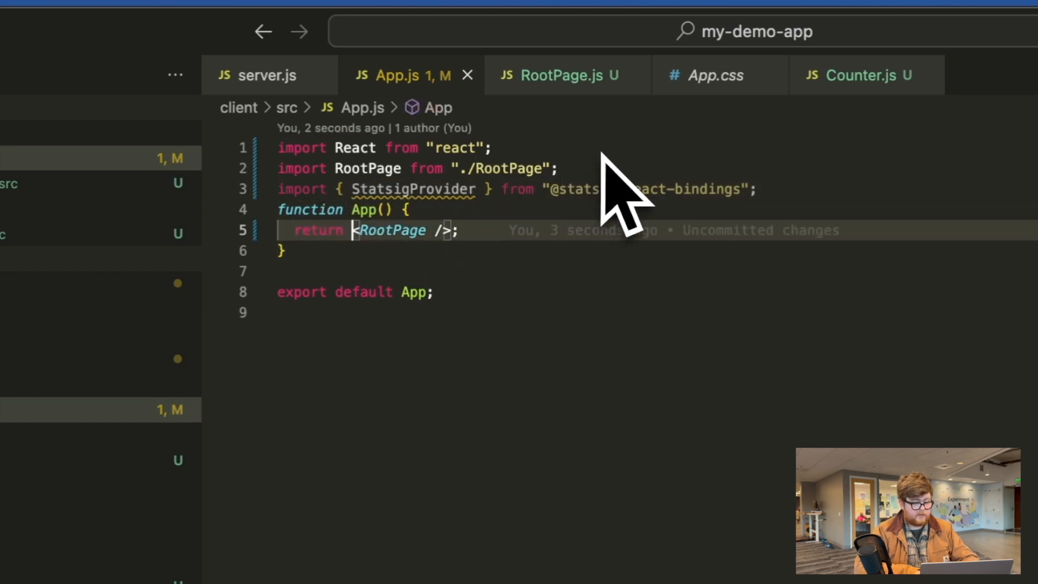
{"action": "type", "text": "STATSIGPROV"}
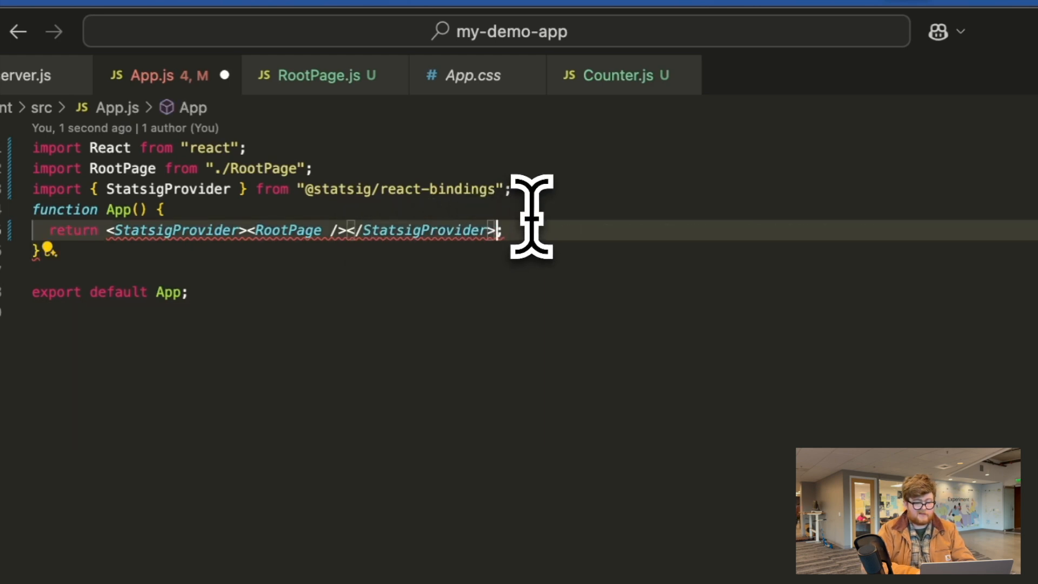
{"action": "left_click", "coordinate": [433, 35]}
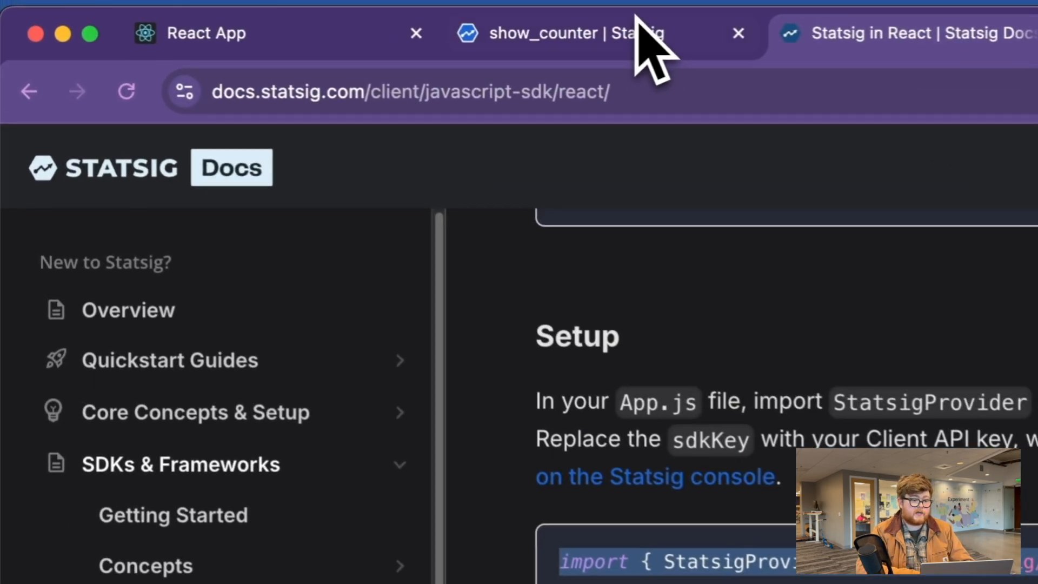
Step: Search the console for 'sdk' and go to the project's API Keys & Environments settings
{"action": "left_click", "coordinate": [556, 33]}
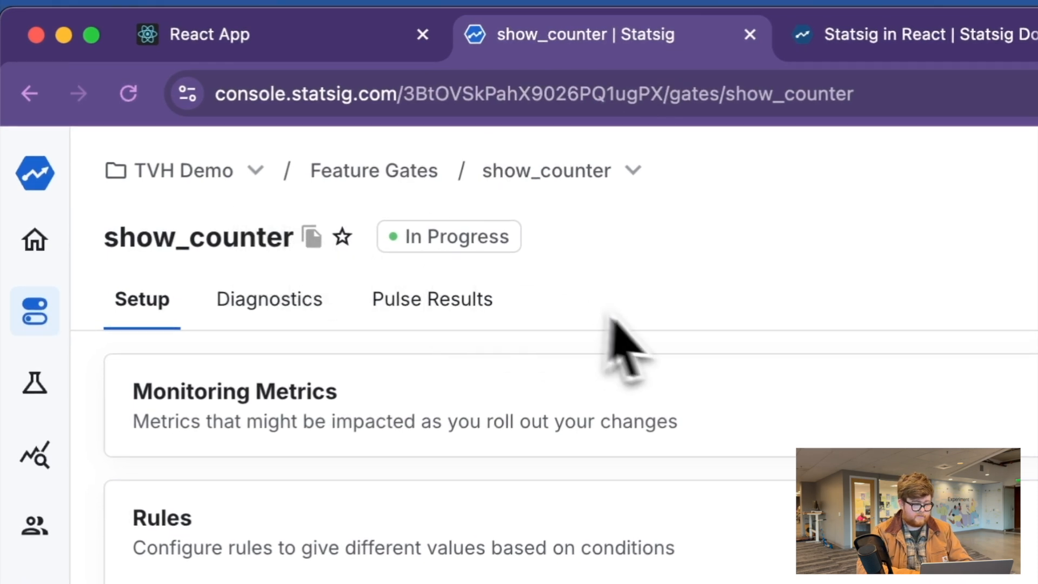
{"action": "left_click", "coordinate": [632, 170]}
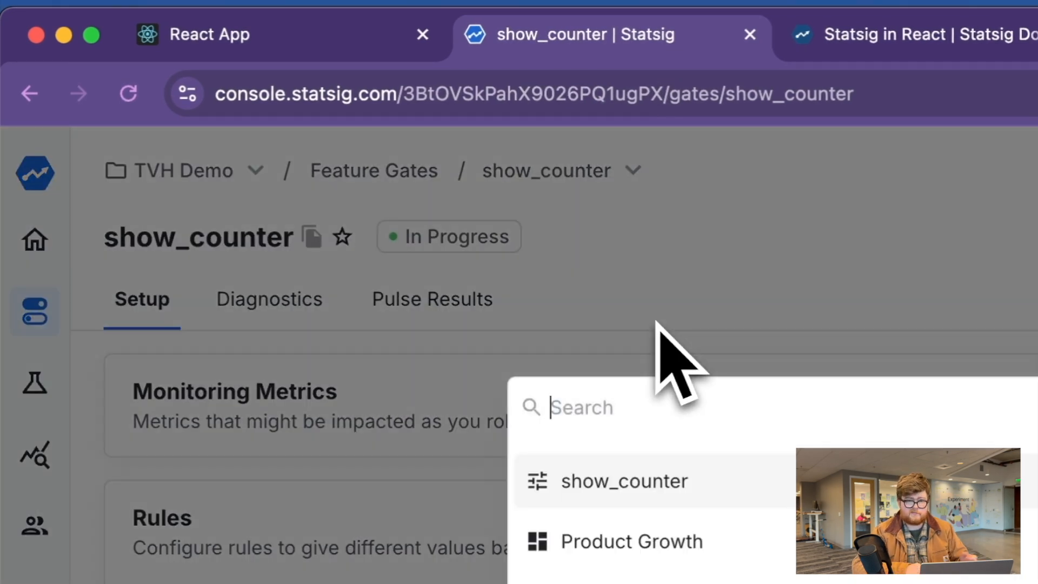
{"action": "type", "text": "sdk"}
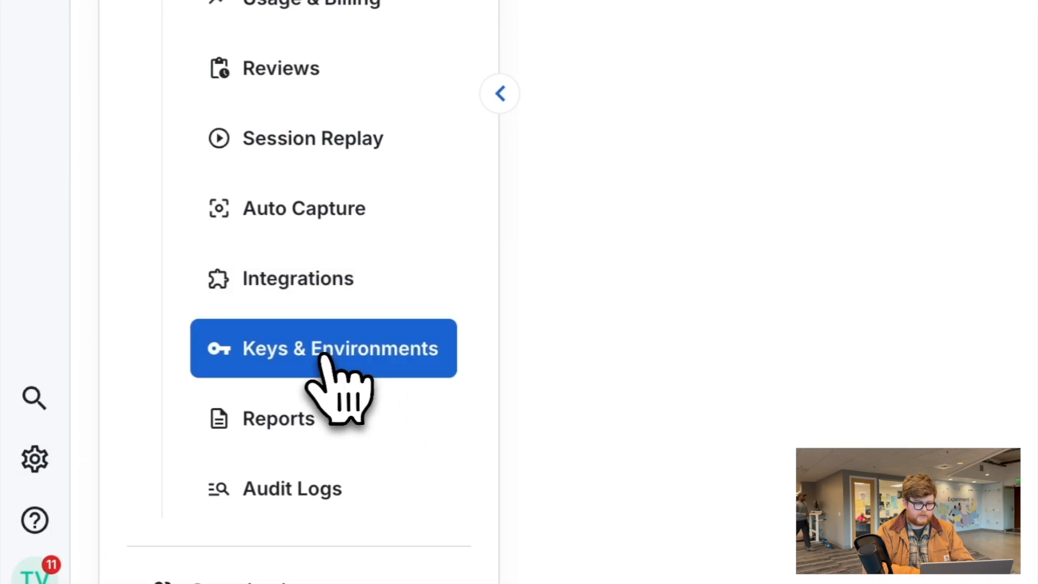
{"action": "left_click", "coordinate": [322, 349]}
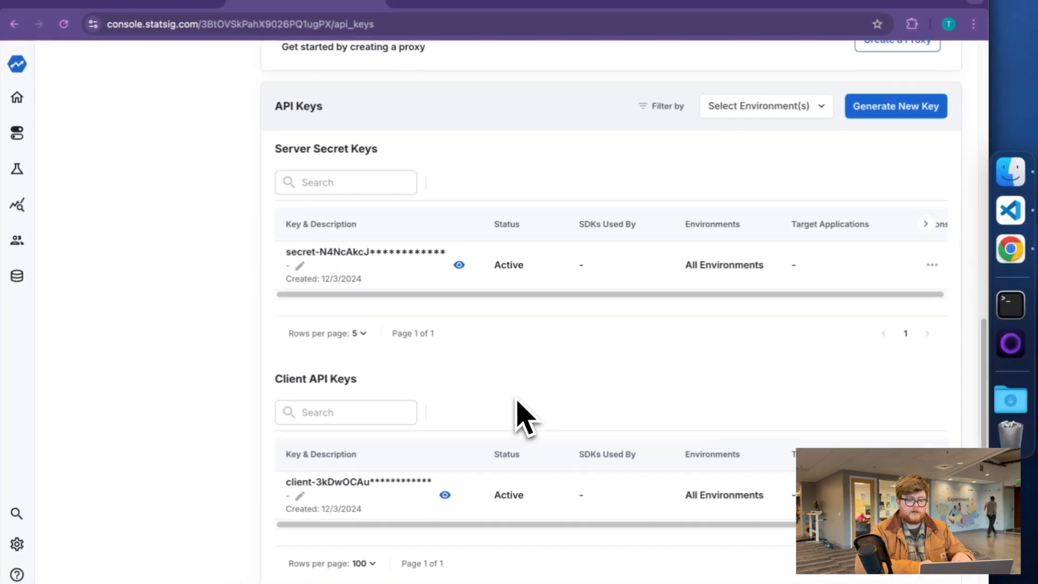
Step: Reveal the full client API key and copy its value
{"action": "left_click", "coordinate": [444, 494]}
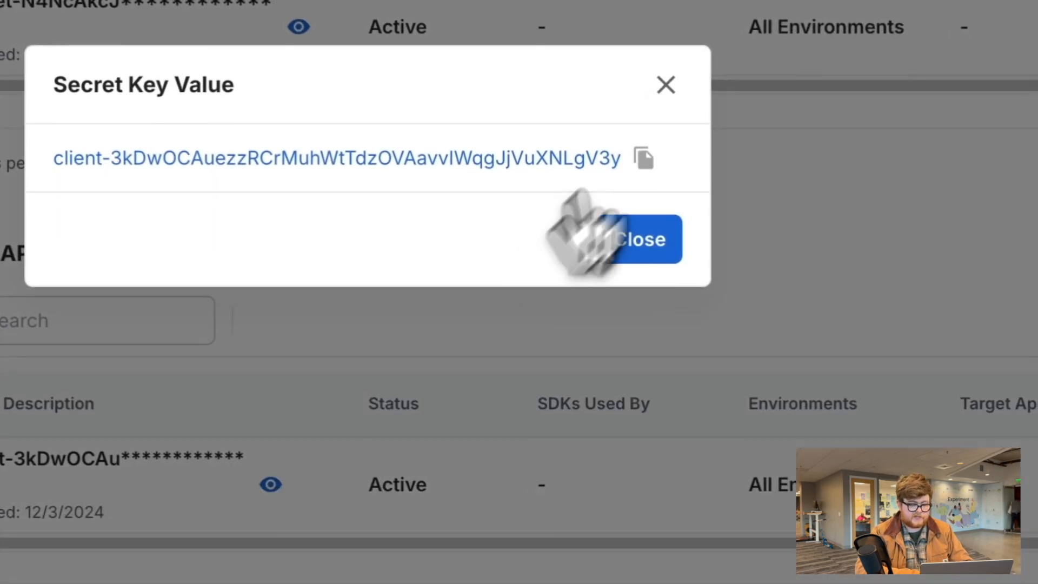
{"action": "left_click", "coordinate": [639, 239]}
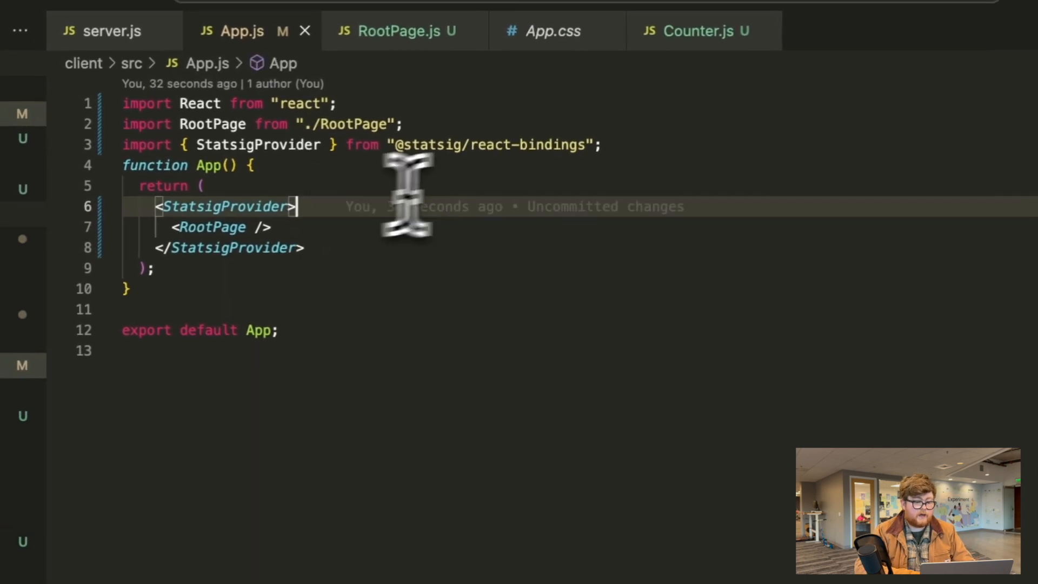
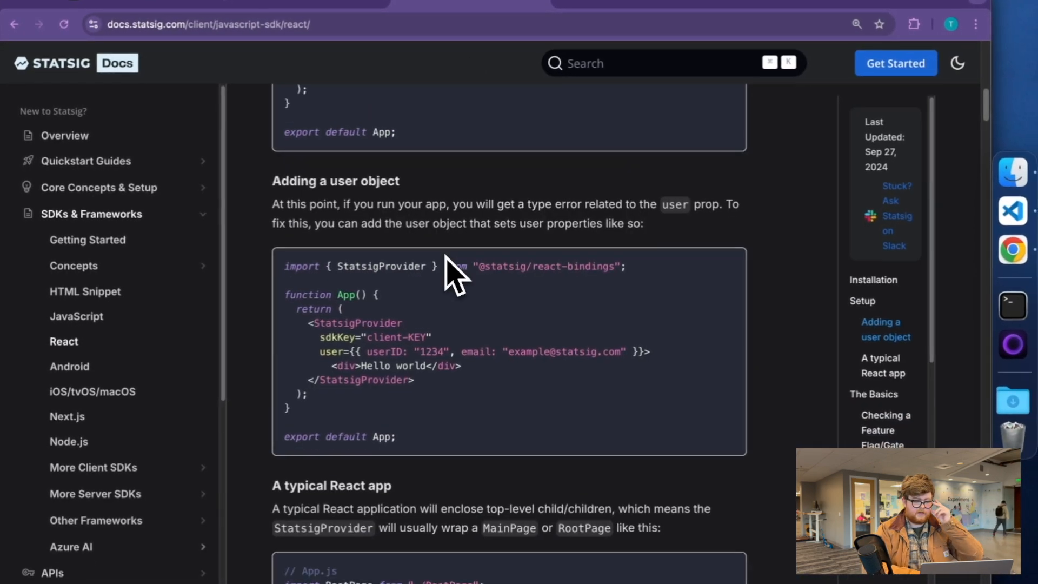
{"action": "scroll", "scroll_direction": "down", "scroll_amount": 3}
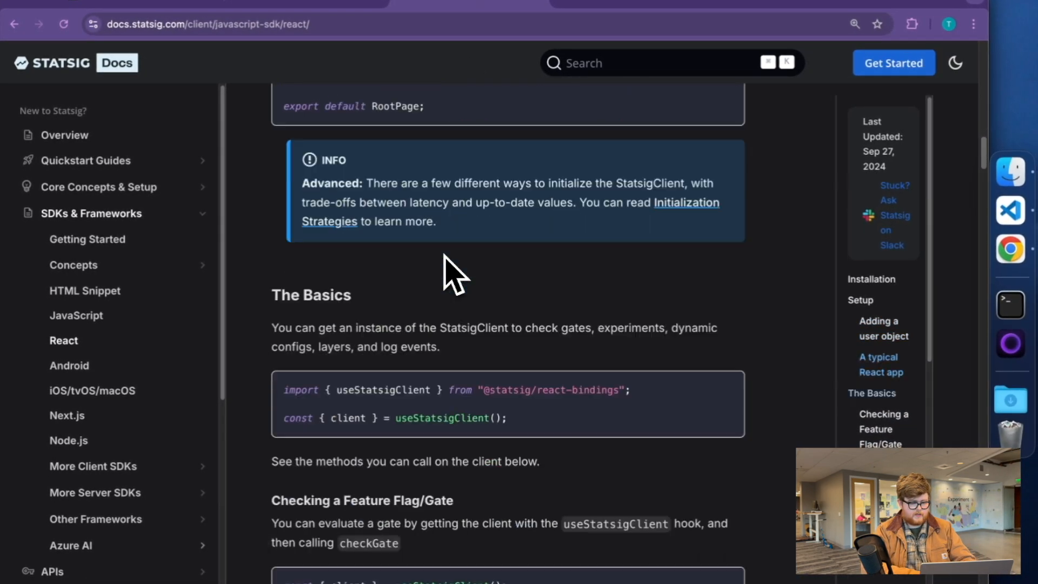
{"action": "scroll", "scroll_direction": "down", "scroll_amount": 3}
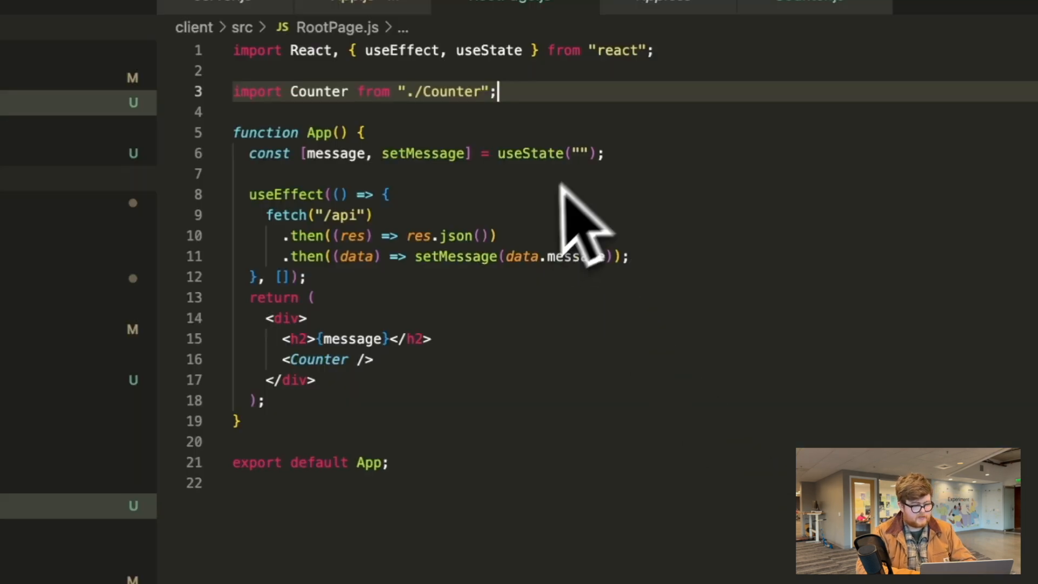
Step: Add const { client } = useStatsigClient(); to RootPage and wrap <Counter /> in curly braces
{"action": "type", "text": "const { client } = useStatsigClient();"}
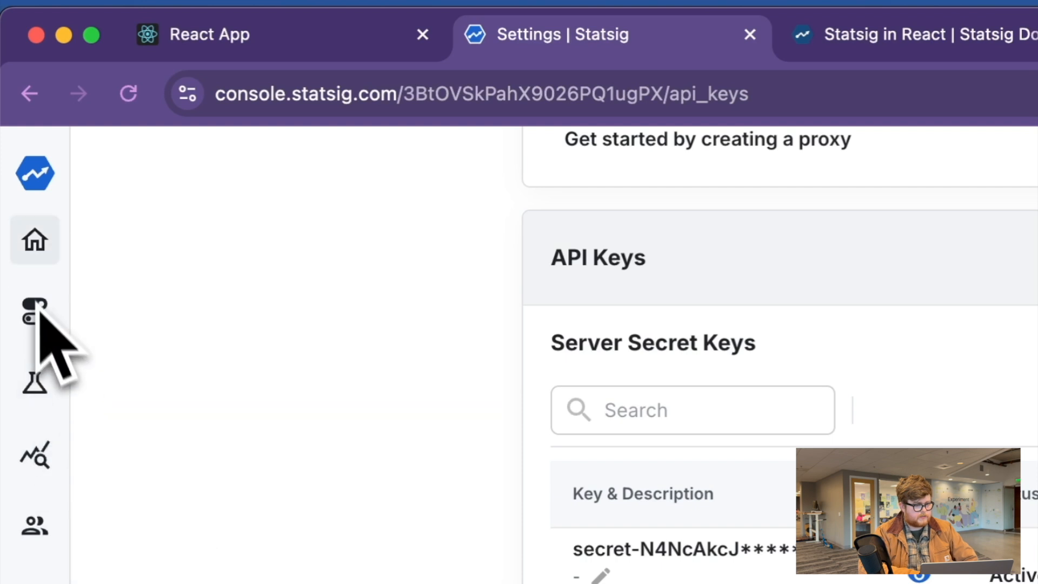
{"action": "left_click", "coordinate": [35, 311]}
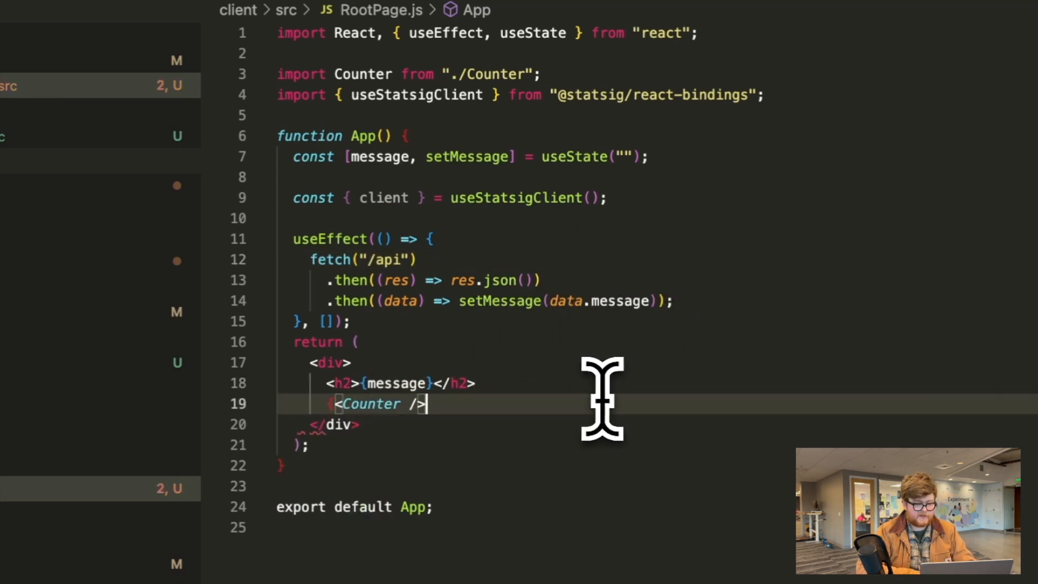
{"action": "type", "text": "}"}
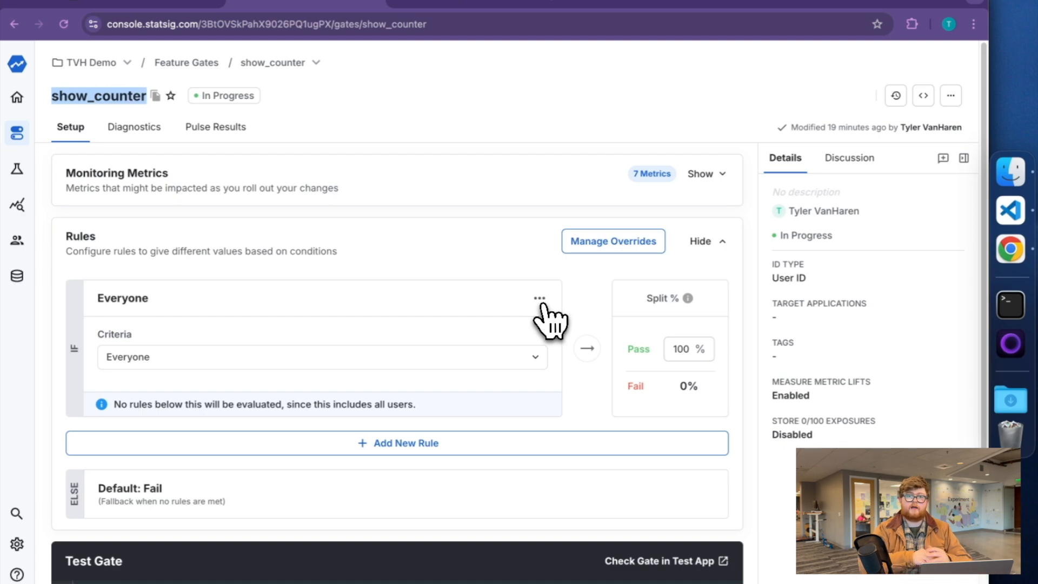
Step: Bring up the options menu on the show_counter gate's Everyone rule
{"action": "left_click", "coordinate": [538, 299]}
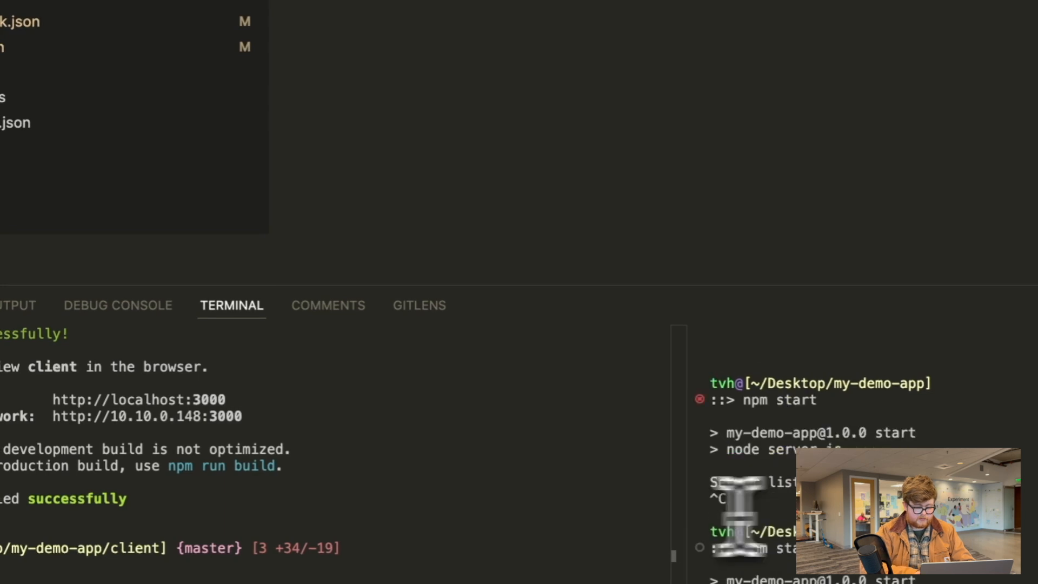
Step: Check the terminal shows the client compiled and served on localhost:3000
{"action": "scroll", "scroll_direction": "down", "scroll_amount": 3}
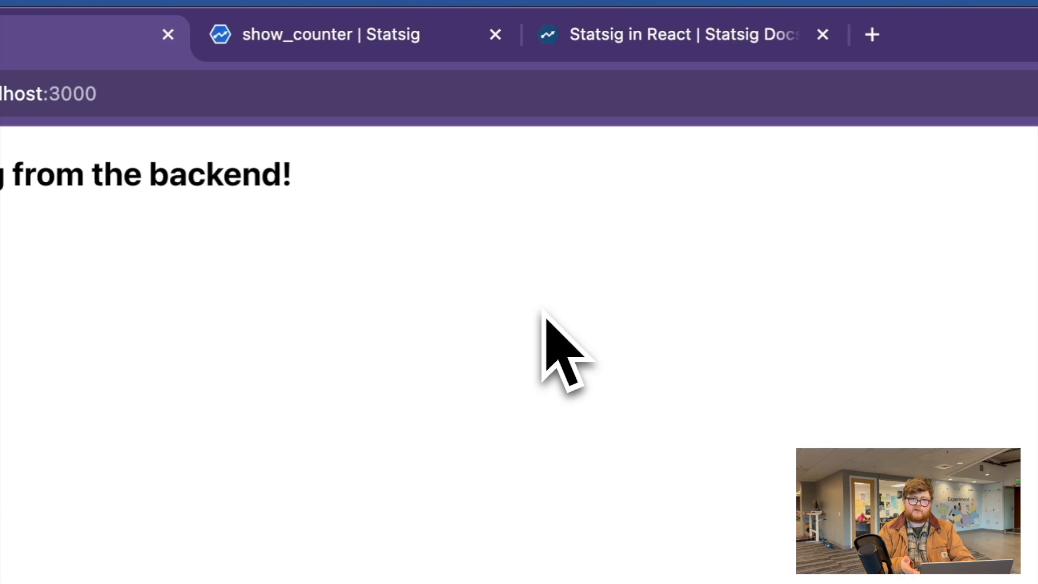
Step: Add a rule named Everyone to show_counter passing 100% of users and save it
{"action": "left_click", "coordinate": [311, 35]}
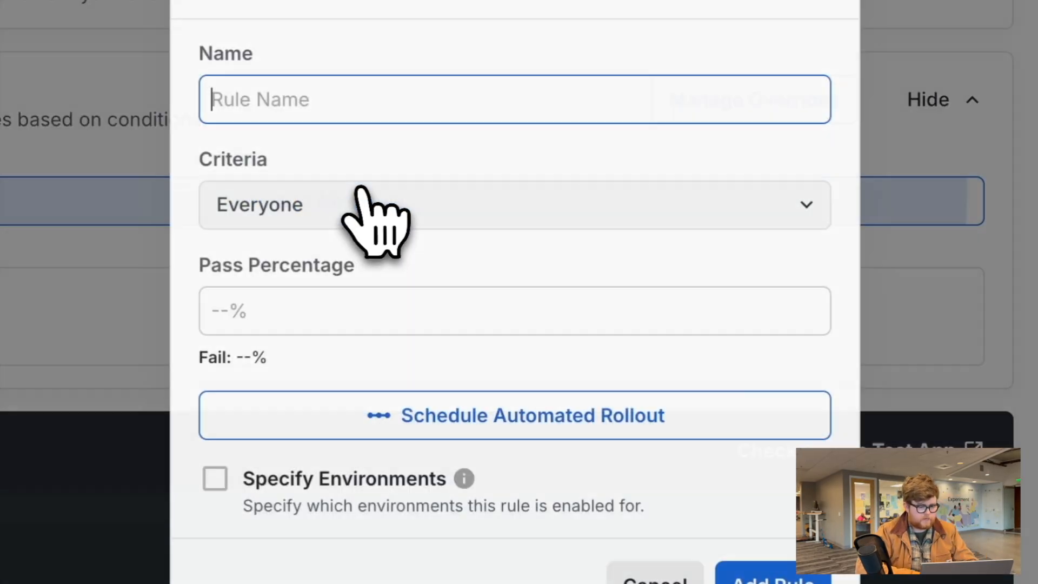
{"action": "type", "text": "Everyone"}
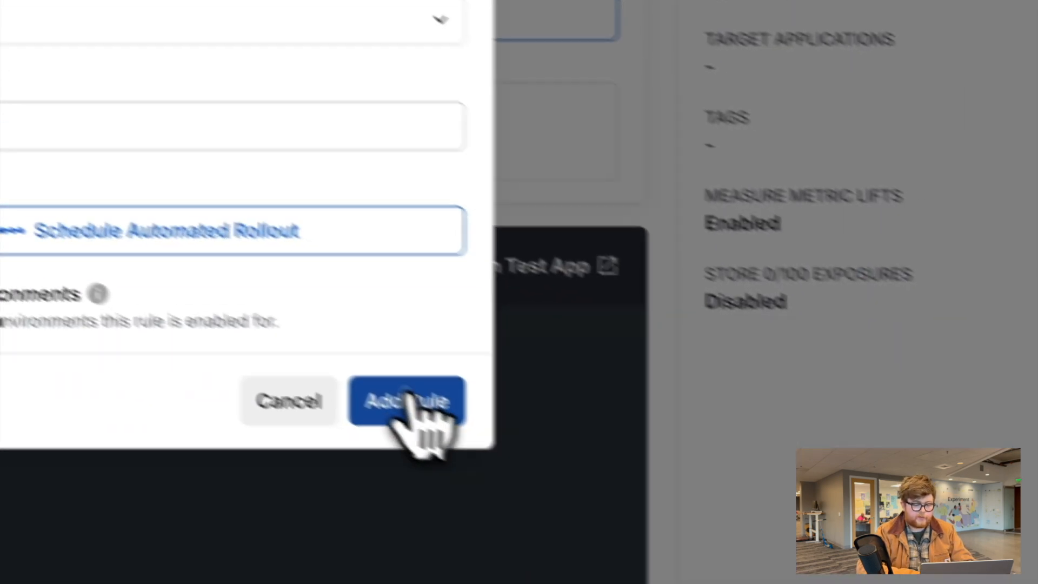
{"action": "left_click", "coordinate": [406, 400]}
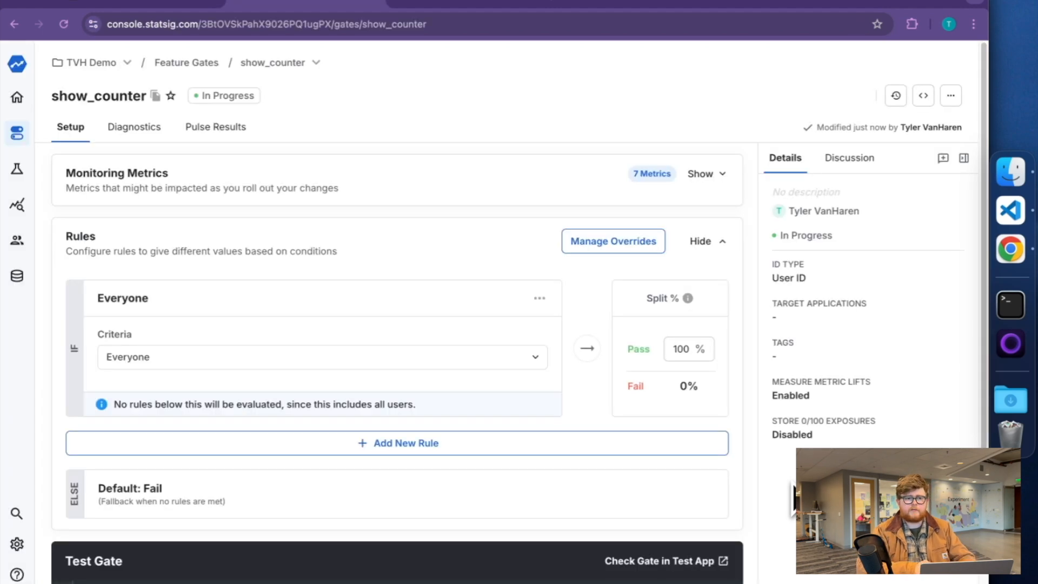
{"action": "mouse_move", "coordinate": [220, 229]}
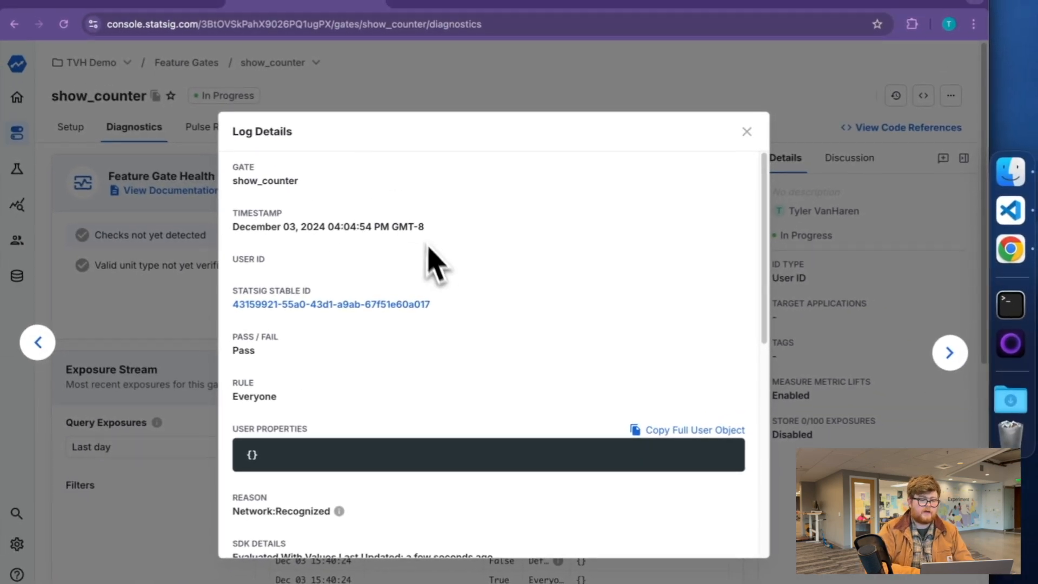
{"action": "mouse_move", "coordinate": [471, 355]}
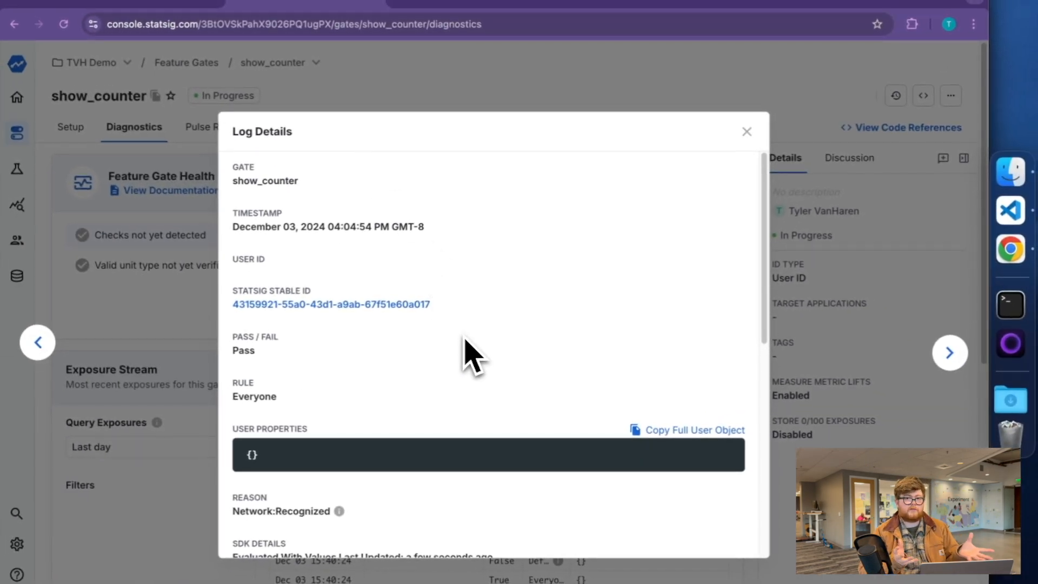